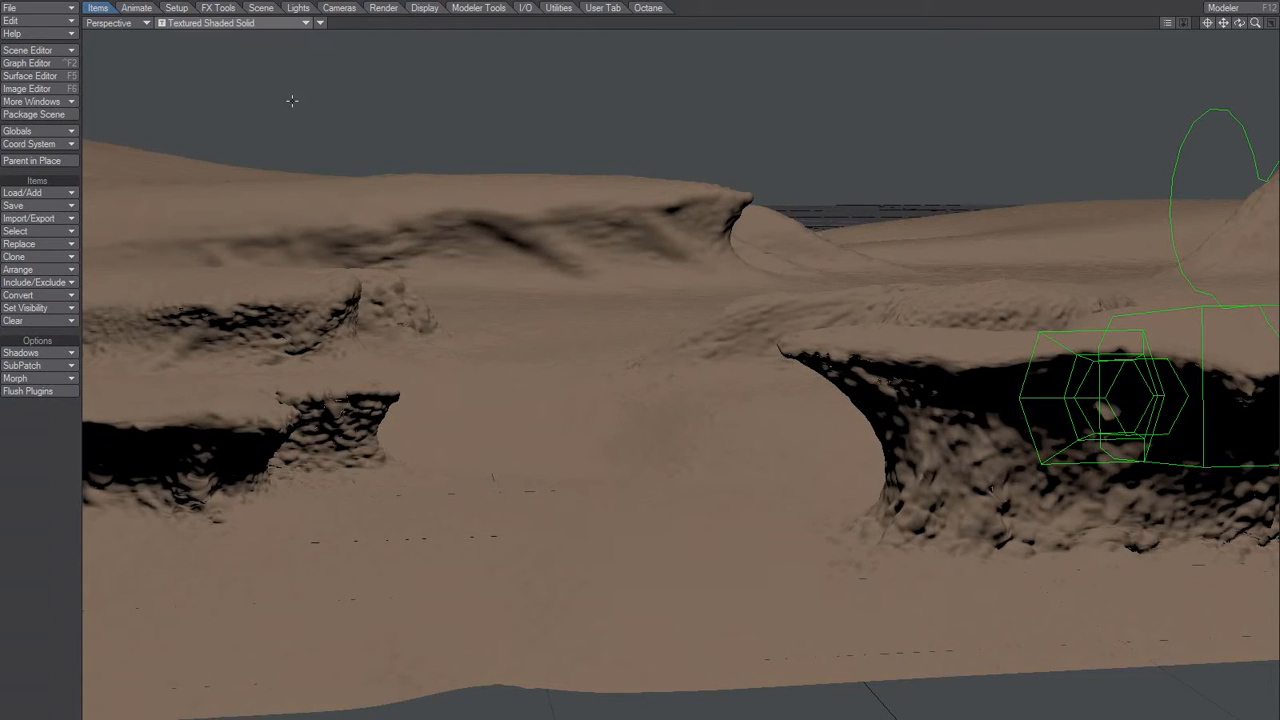
- Switch the viewport to Textured Shaded Solid Wireframe to reveal the mask disc above the terrain
{"action": "left_click", "coordinate": [235, 23]}
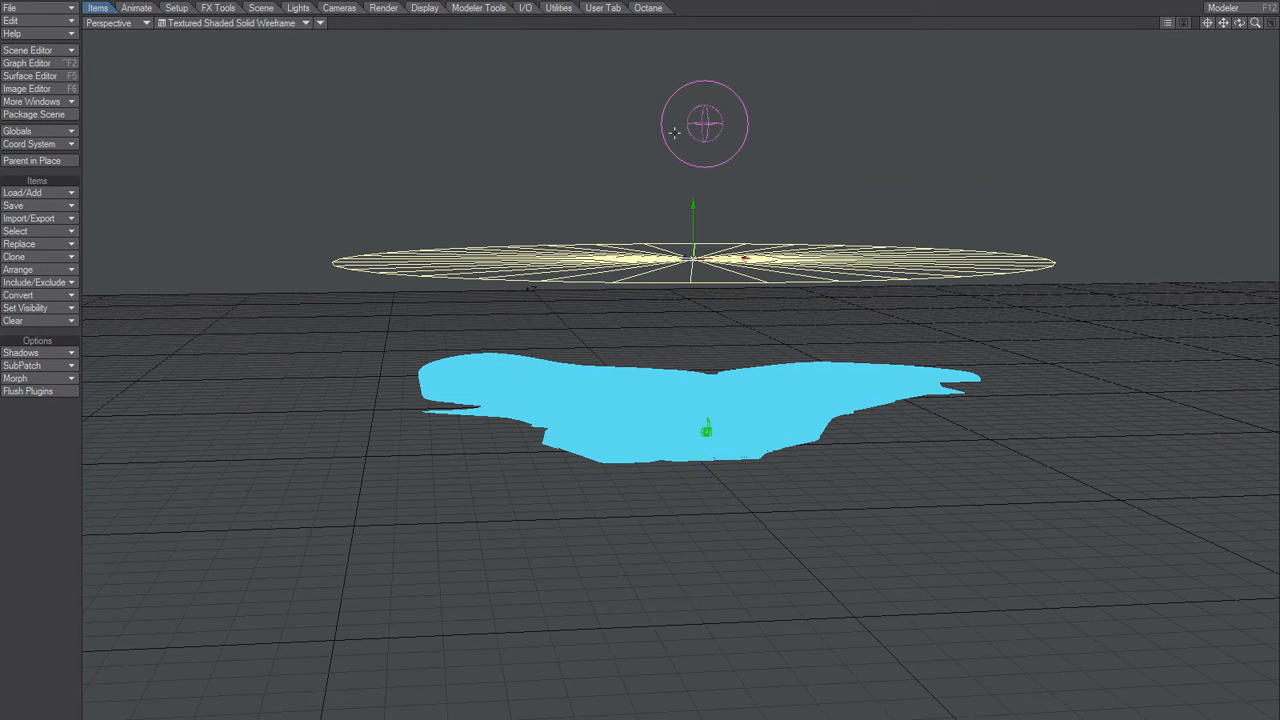
- Set the viewport to VPR live preview and enable the OpenGL Overlay
{"action": "left_click", "coordinate": [237, 23]}
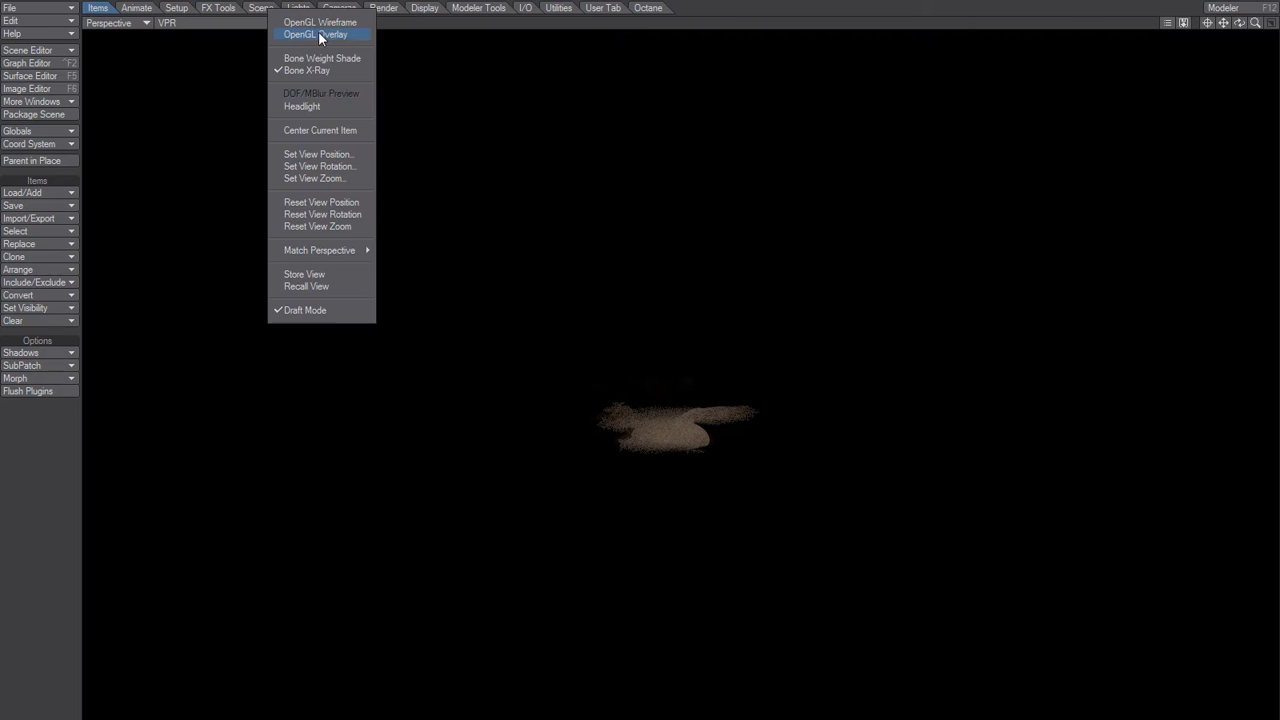
{"action": "left_click", "coordinate": [315, 34]}
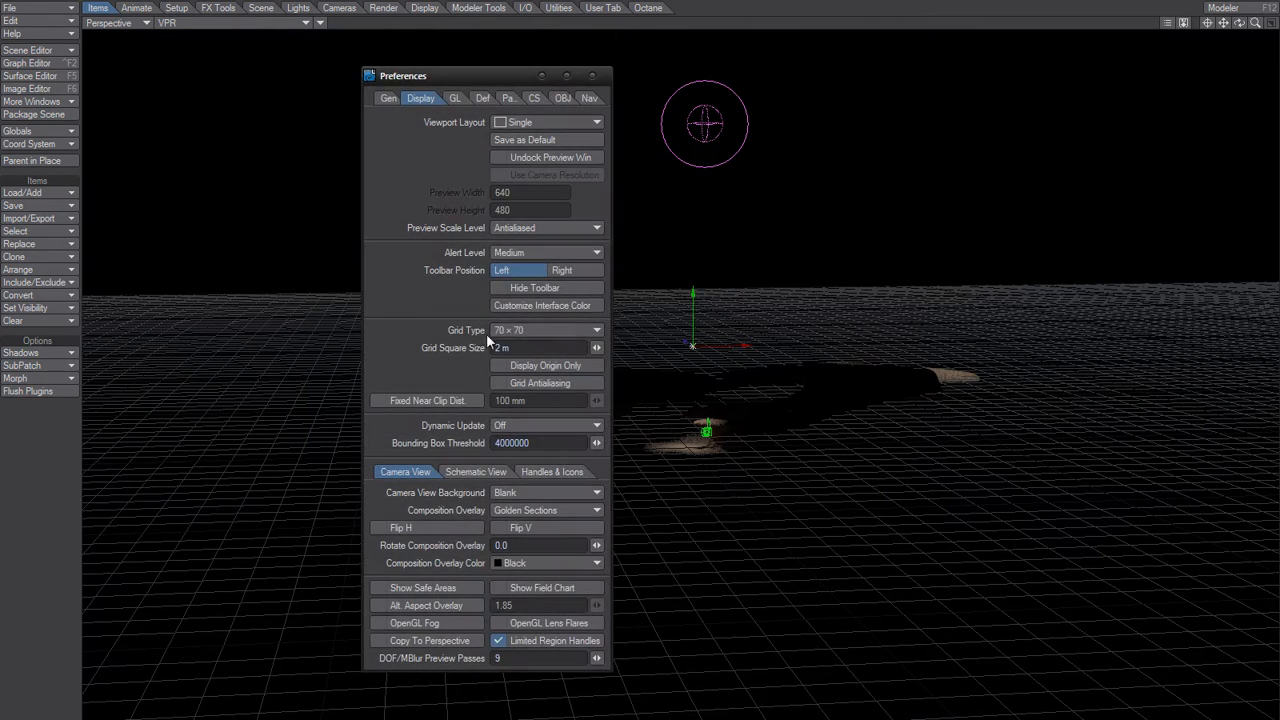
{"action": "left_click", "coordinate": [546, 330]}
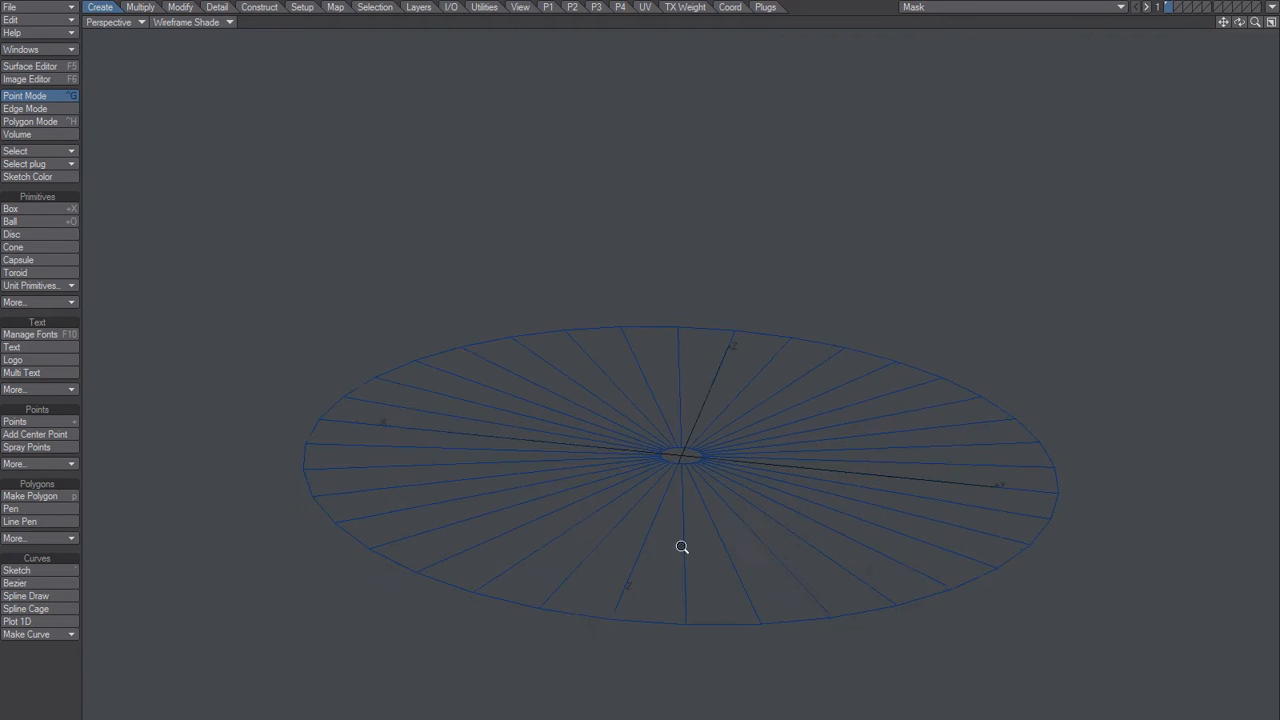
- Select the mask disc's wedge polygons in Polygon Mode, zooming the perspective view in and out
{"action": "left_click", "coordinate": [30, 121]}
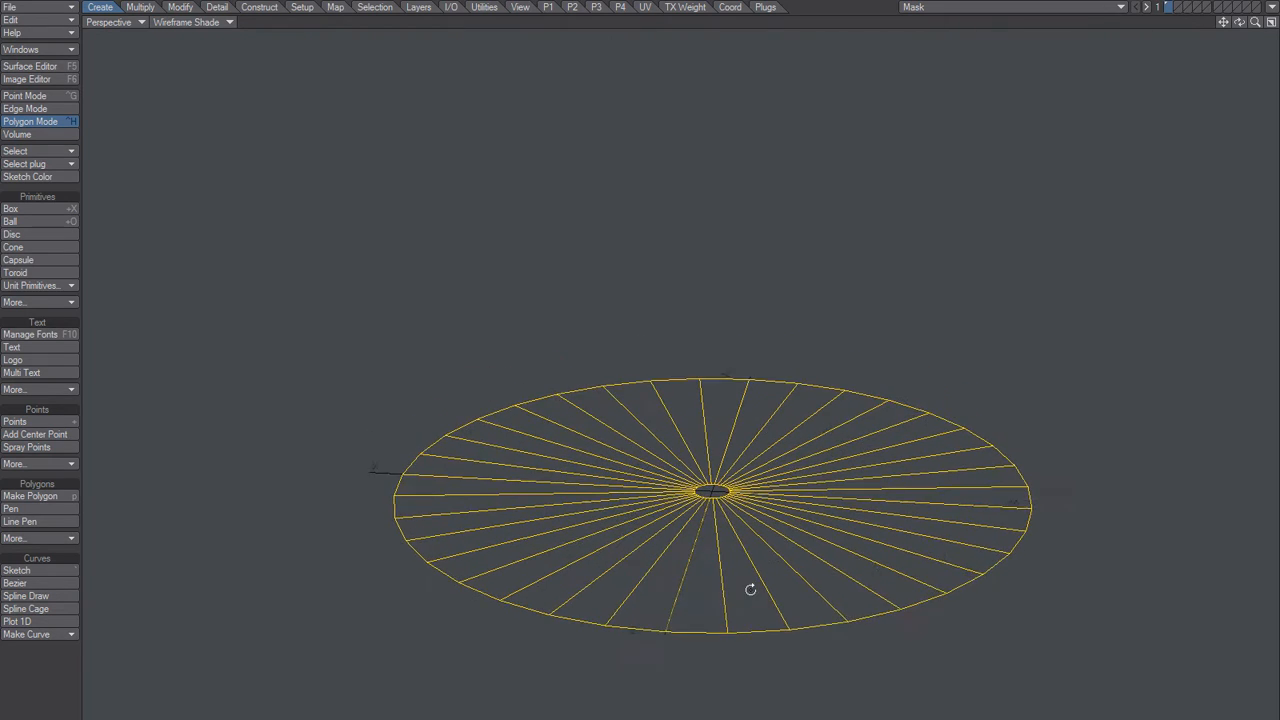
{"action": "left_click_drag", "start_coordinate": [750, 590], "coordinate": [720, 535]}
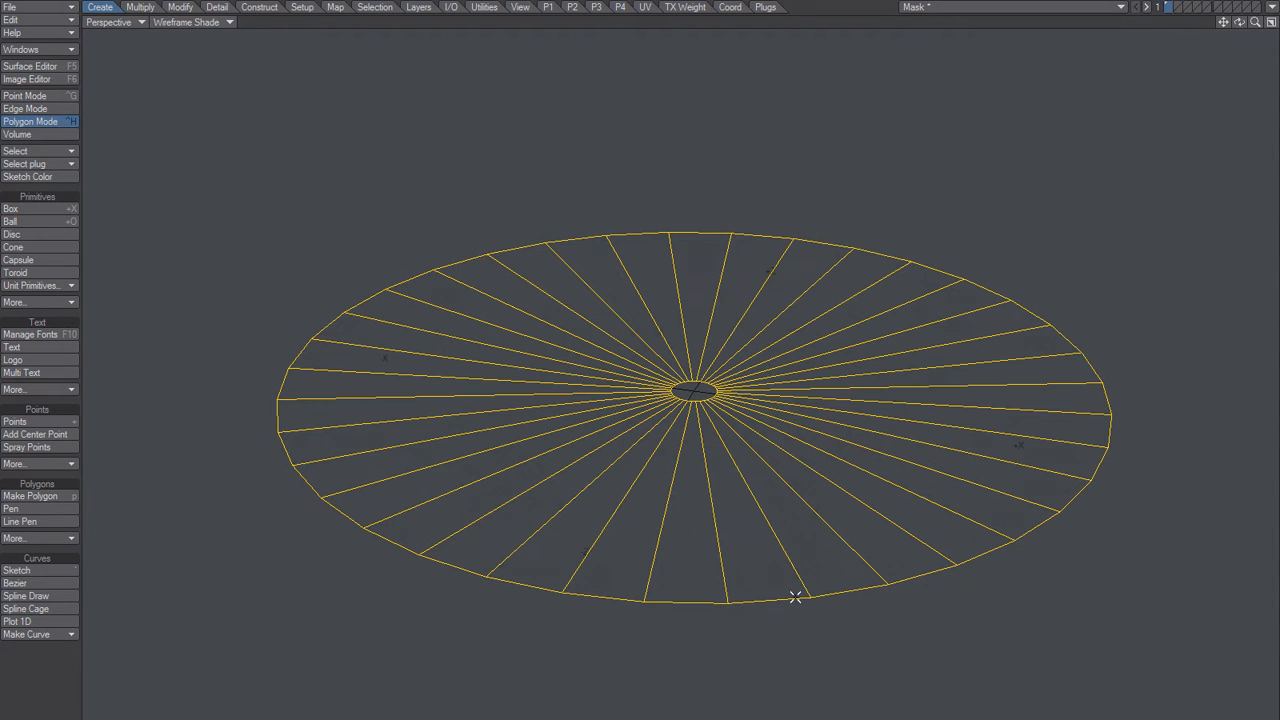
{"action": "left_click_drag", "start_coordinate": [795, 597], "coordinate": [753, 477]}
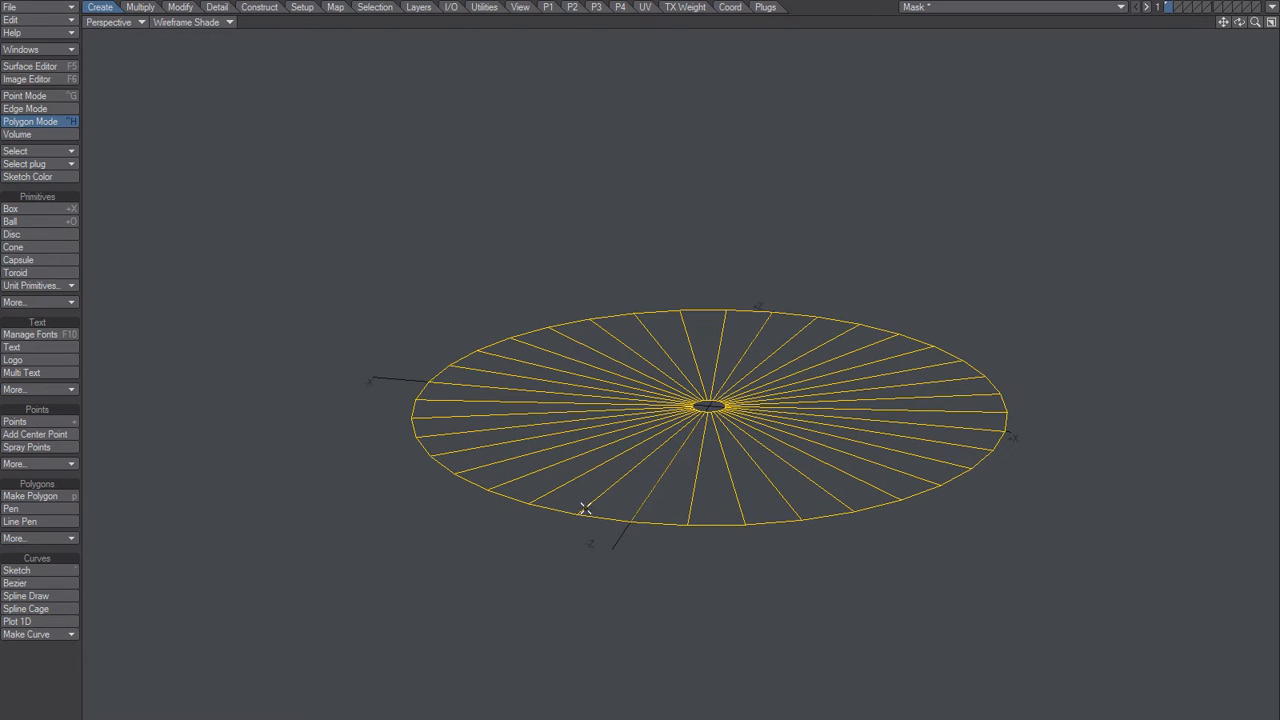
{"action": "mouse_move", "coordinate": [810, 167]}
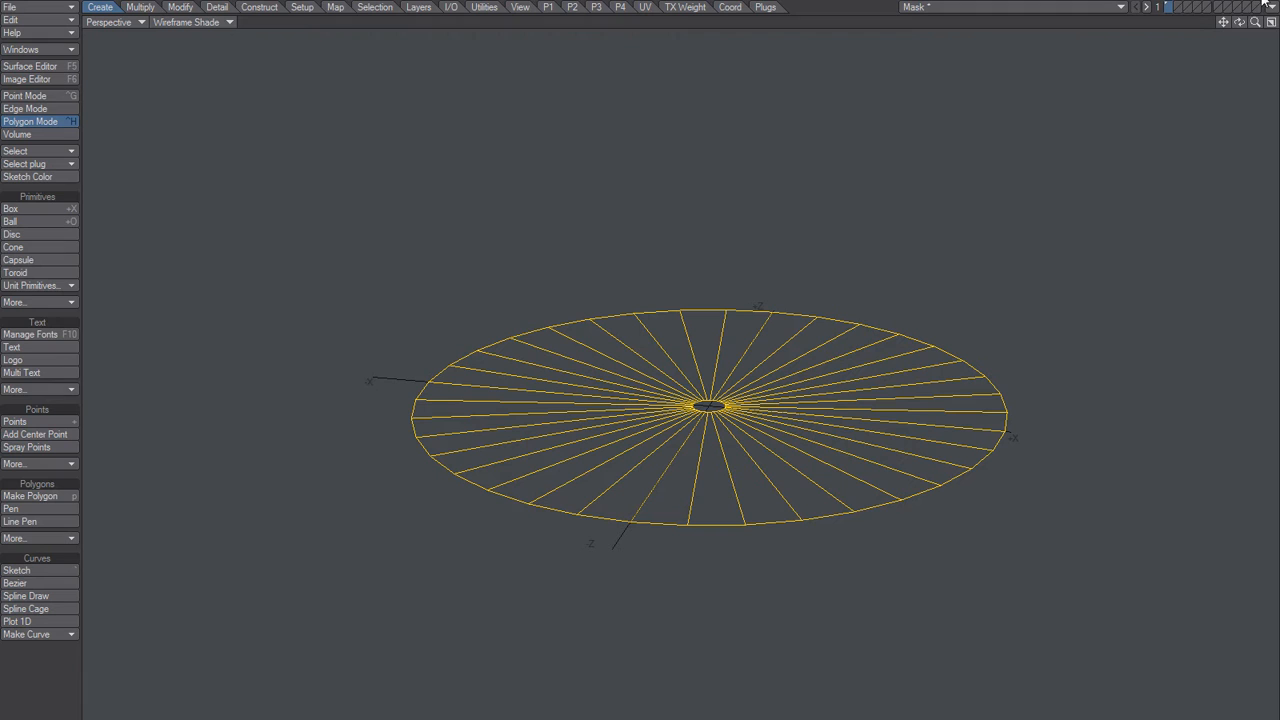
{"action": "left_click", "coordinate": [1222, 7]}
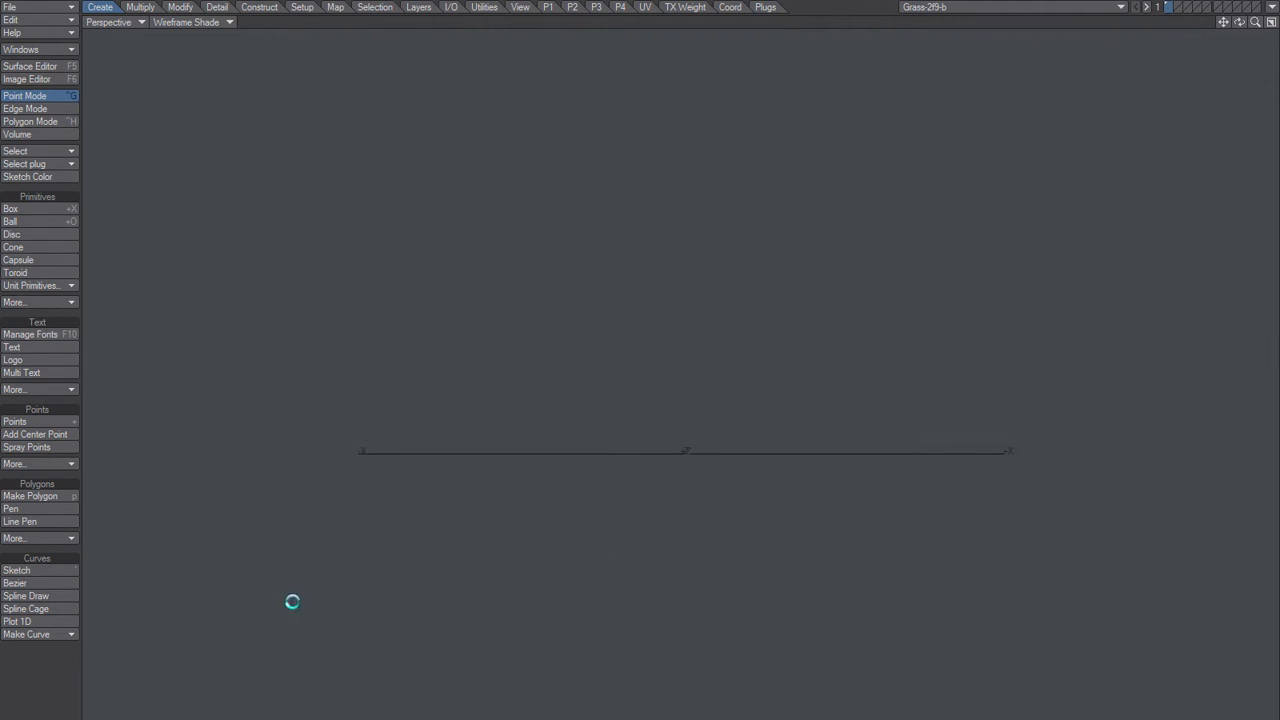
- Enable Polygon Mode and set the viewport shading to Smooth Shade for Grass-2f9-b
{"action": "left_click", "coordinate": [30, 121]}
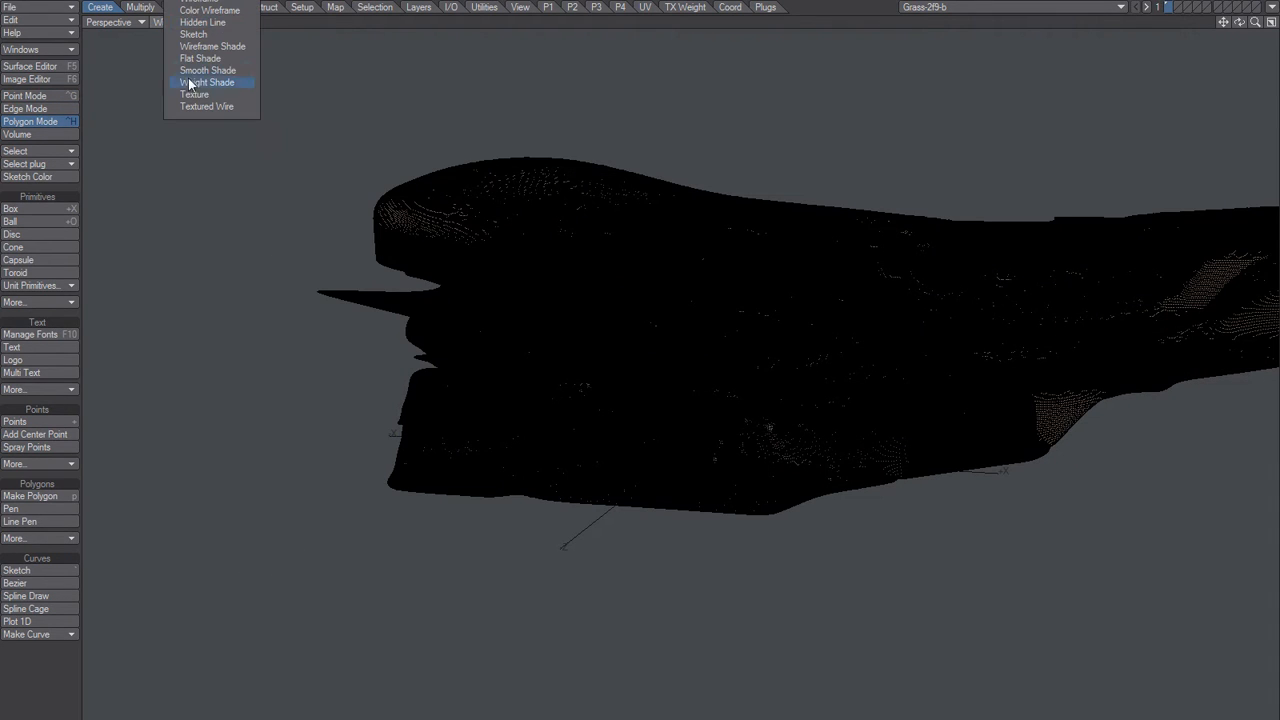
{"action": "mouse_move", "coordinate": [207, 70]}
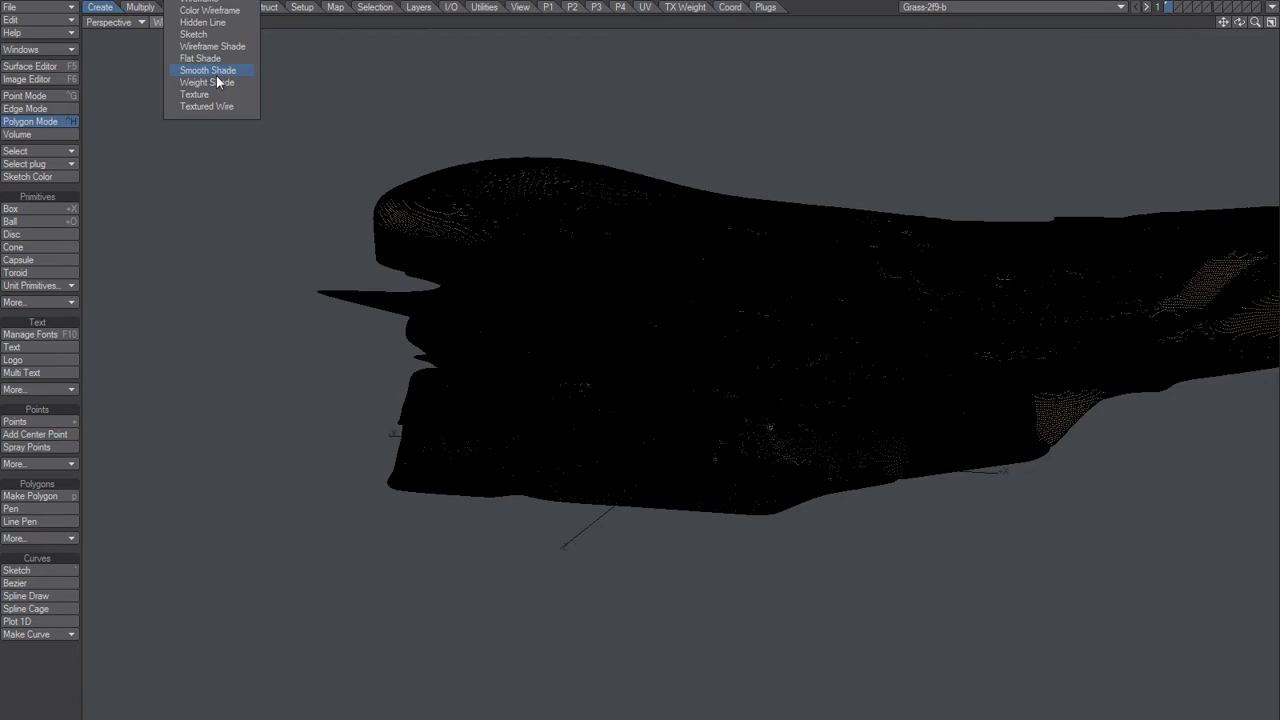
{"action": "left_click", "coordinate": [207, 70]}
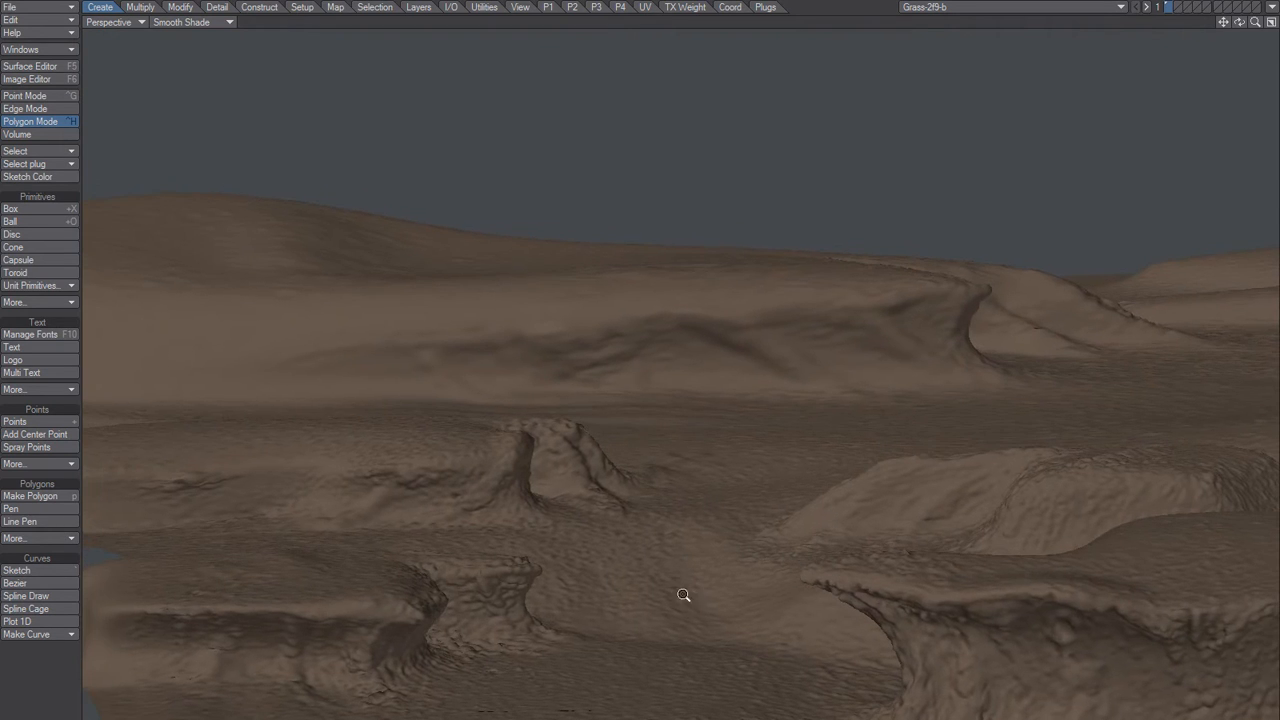
{"action": "left_click_drag", "start_coordinate": [684, 595], "coordinate": [741, 516]}
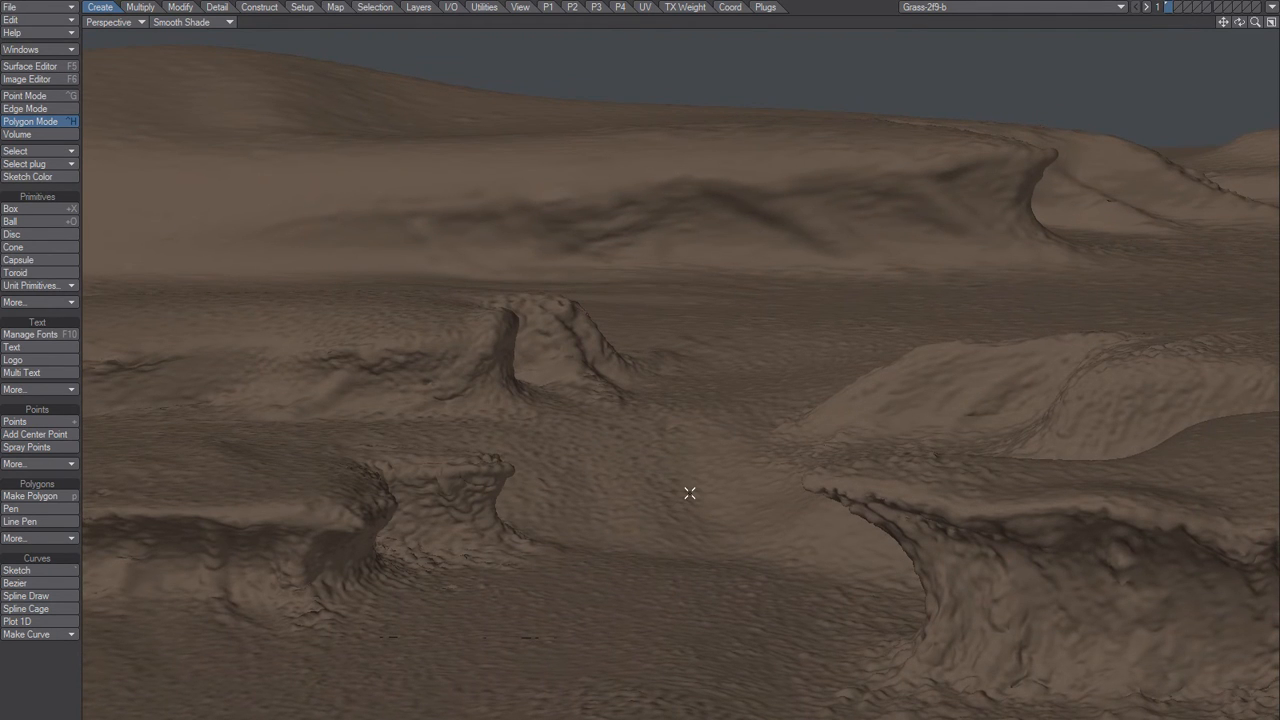
{"action": "mouse_move", "coordinate": [630, 501]}
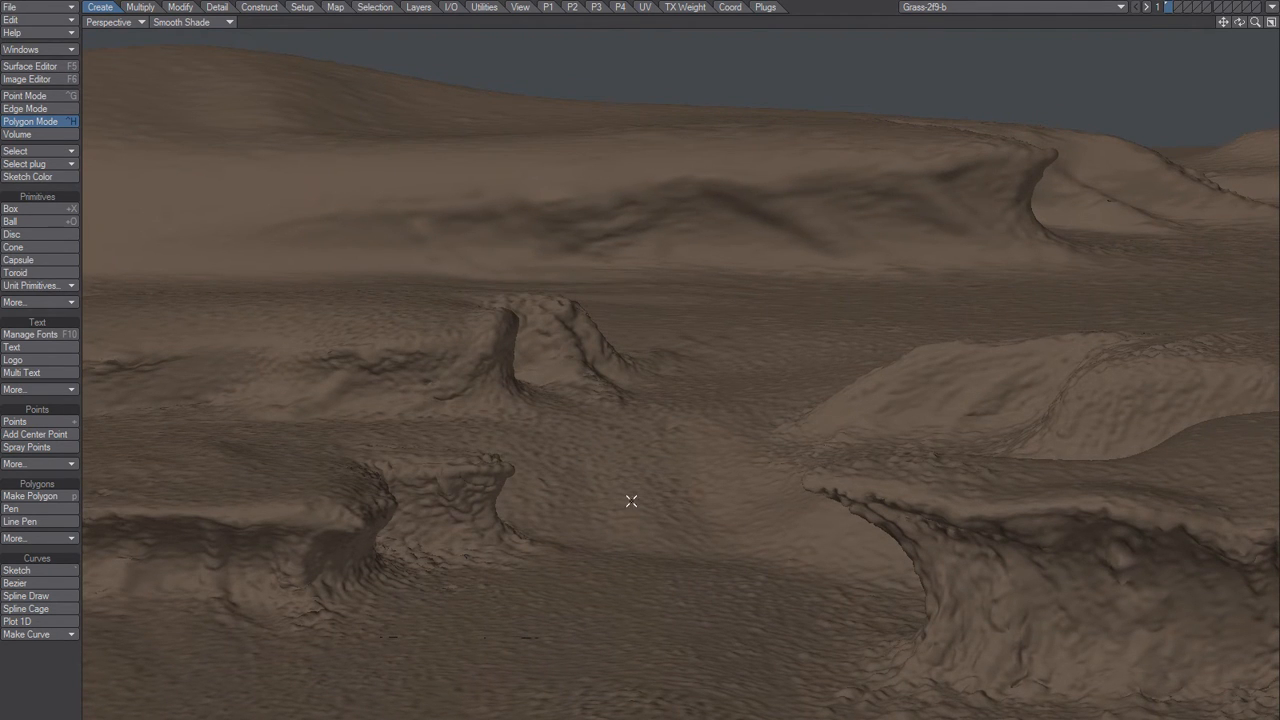
{"action": "mouse_move", "coordinate": [844, 524]}
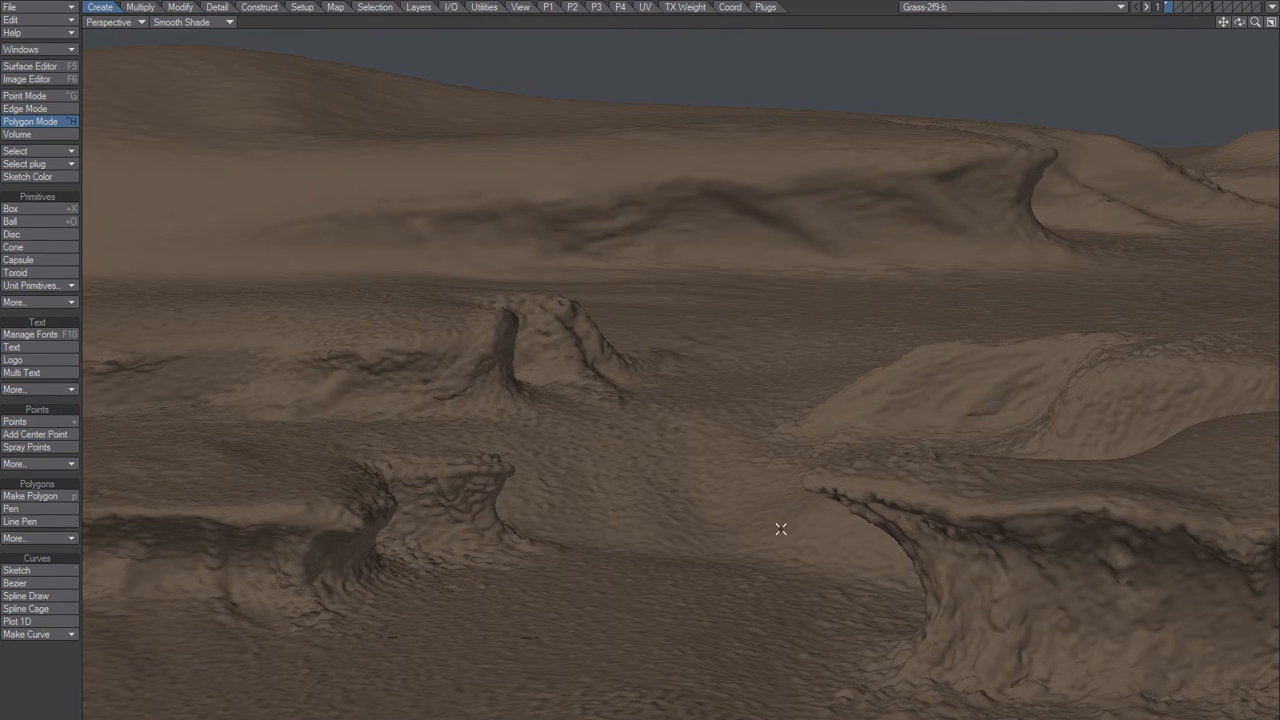
{"action": "mouse_move", "coordinate": [570, 510]}
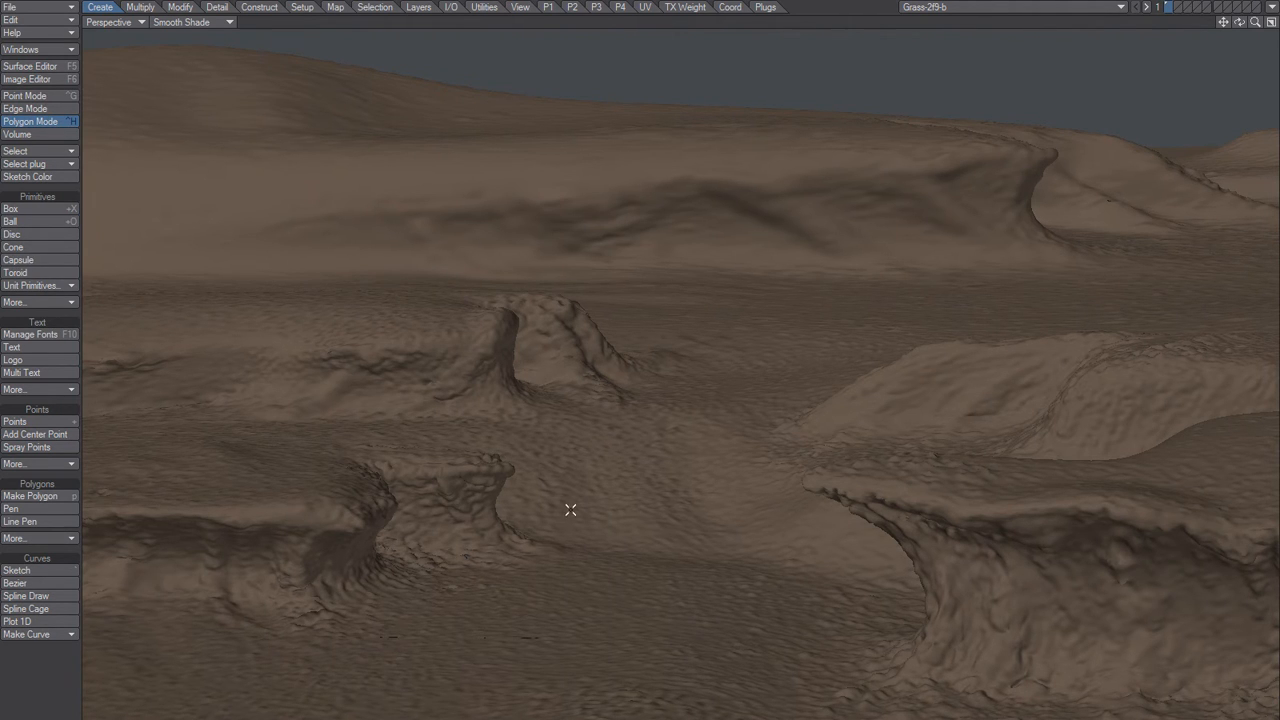
{"action": "left_click_drag", "start_coordinate": [570, 510], "coordinate": [525, 527]}
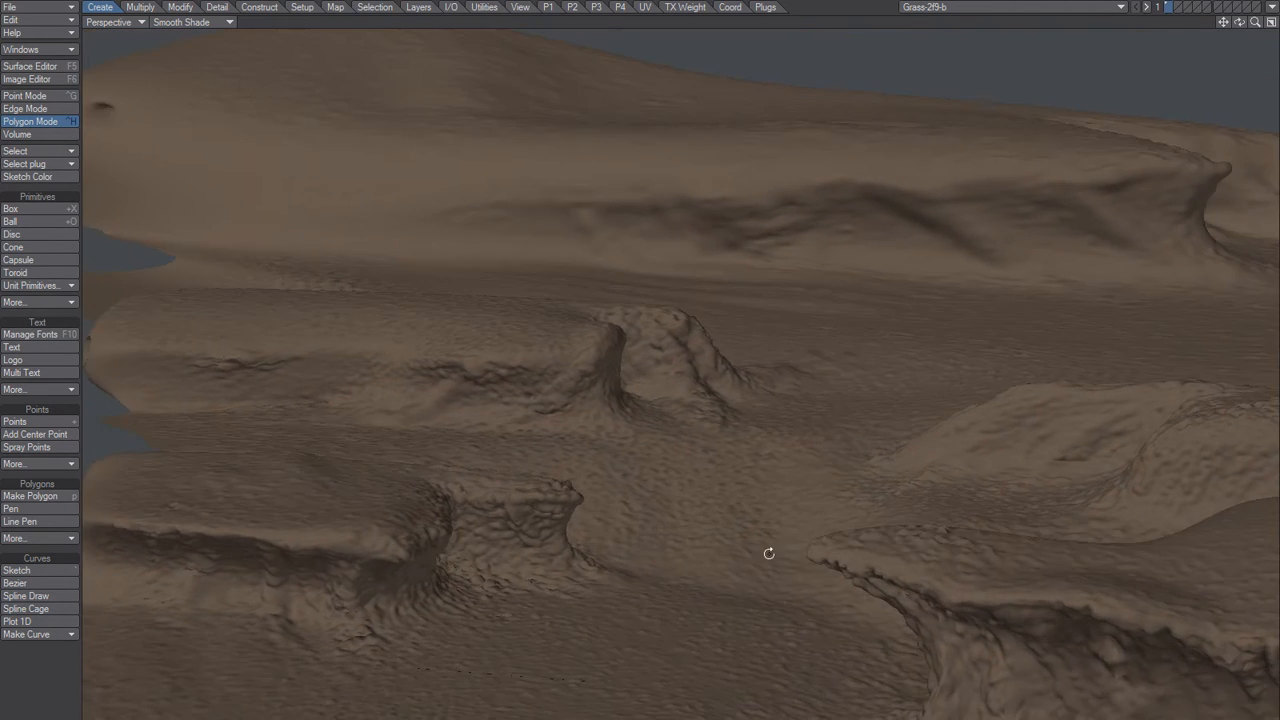
{"action": "left_click_drag", "start_coordinate": [769, 553], "coordinate": [659, 569]}
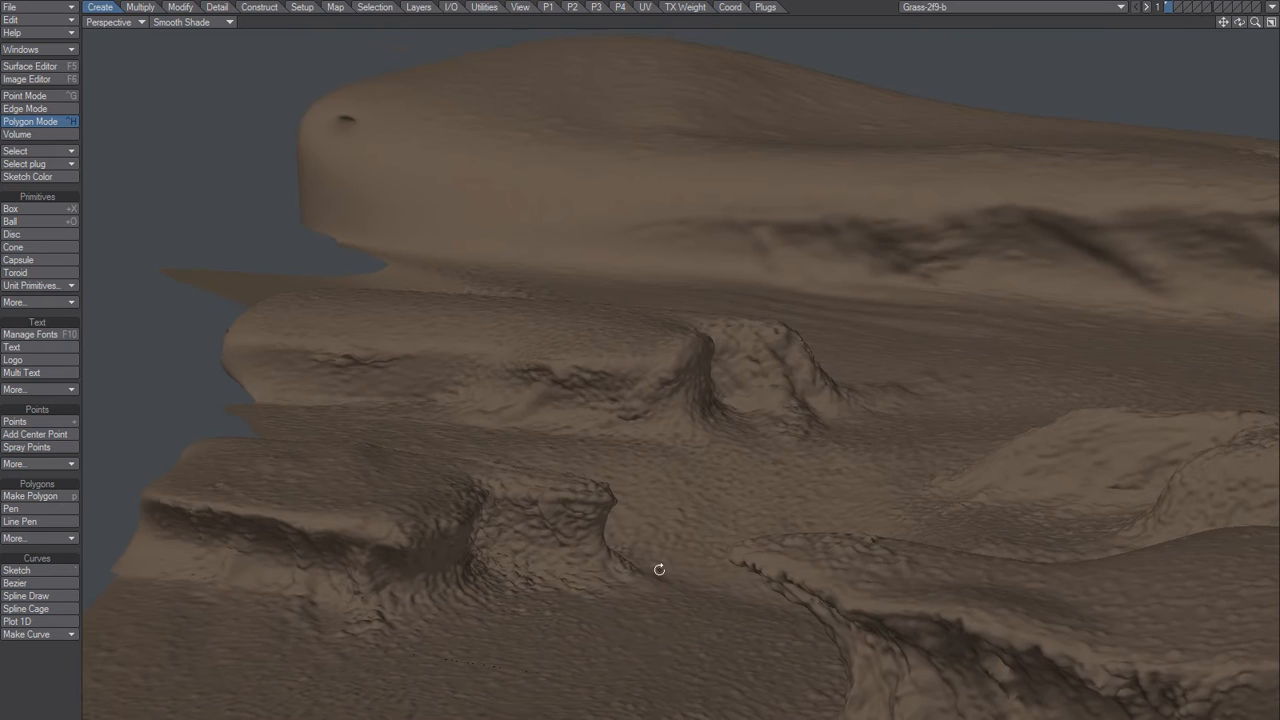
{"action": "left_click_drag", "start_coordinate": [659, 569], "coordinate": [626, 586]}
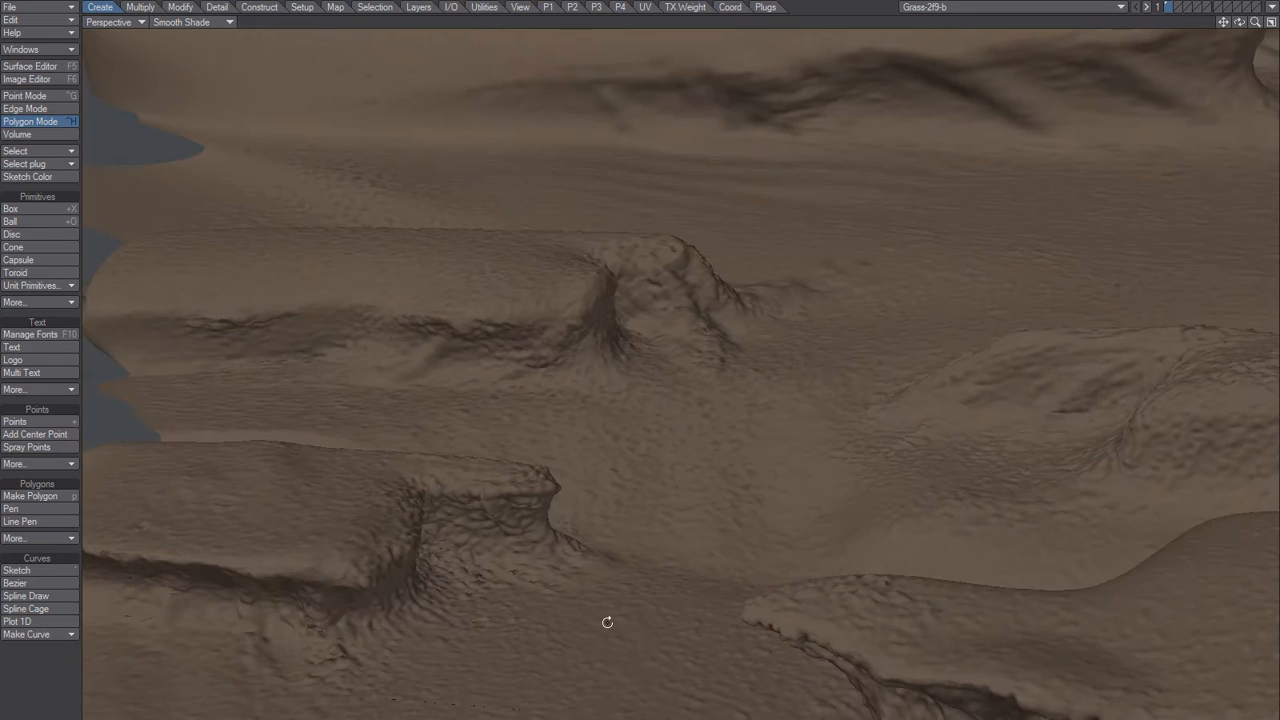
{"action": "left_click_drag", "start_coordinate": [607, 622], "coordinate": [546, 543]}
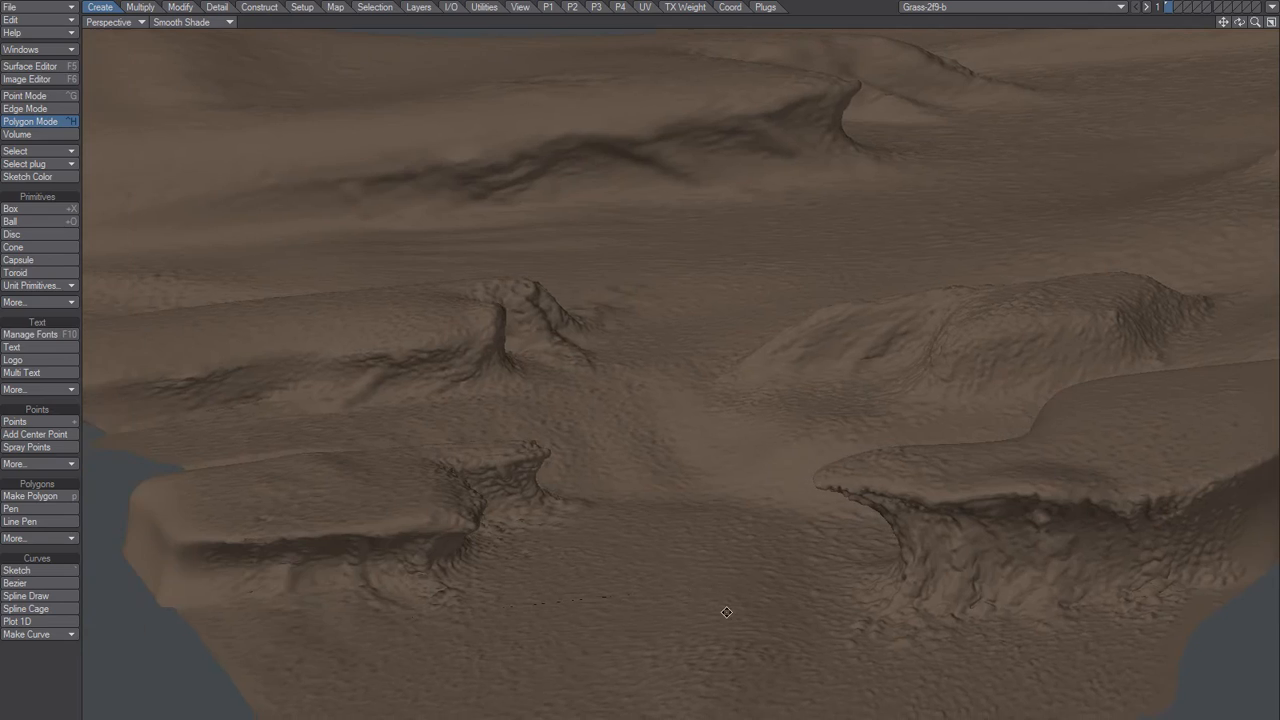
{"action": "left_click_drag", "start_coordinate": [727, 613], "coordinate": [618, 621]}
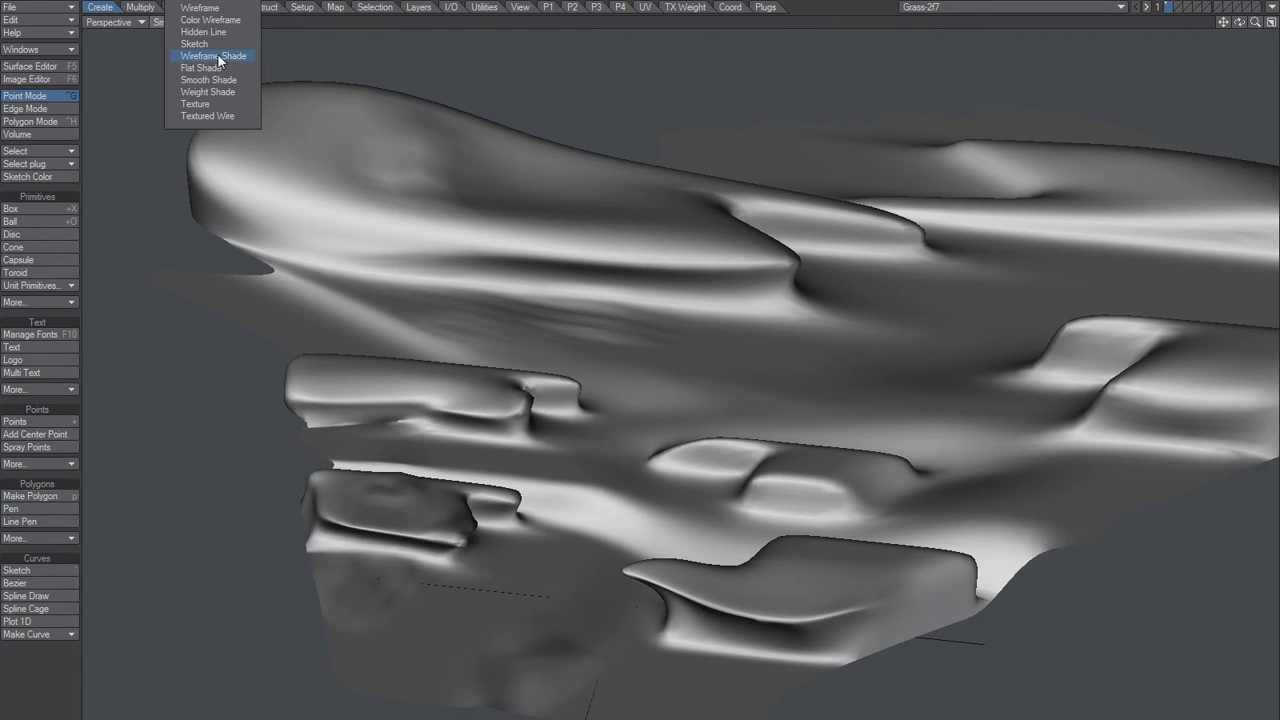
- Set Grass-2f7 shading to Wireframe Shade, enable Polygon Mode and zoom in
{"action": "left_click", "coordinate": [214, 56]}
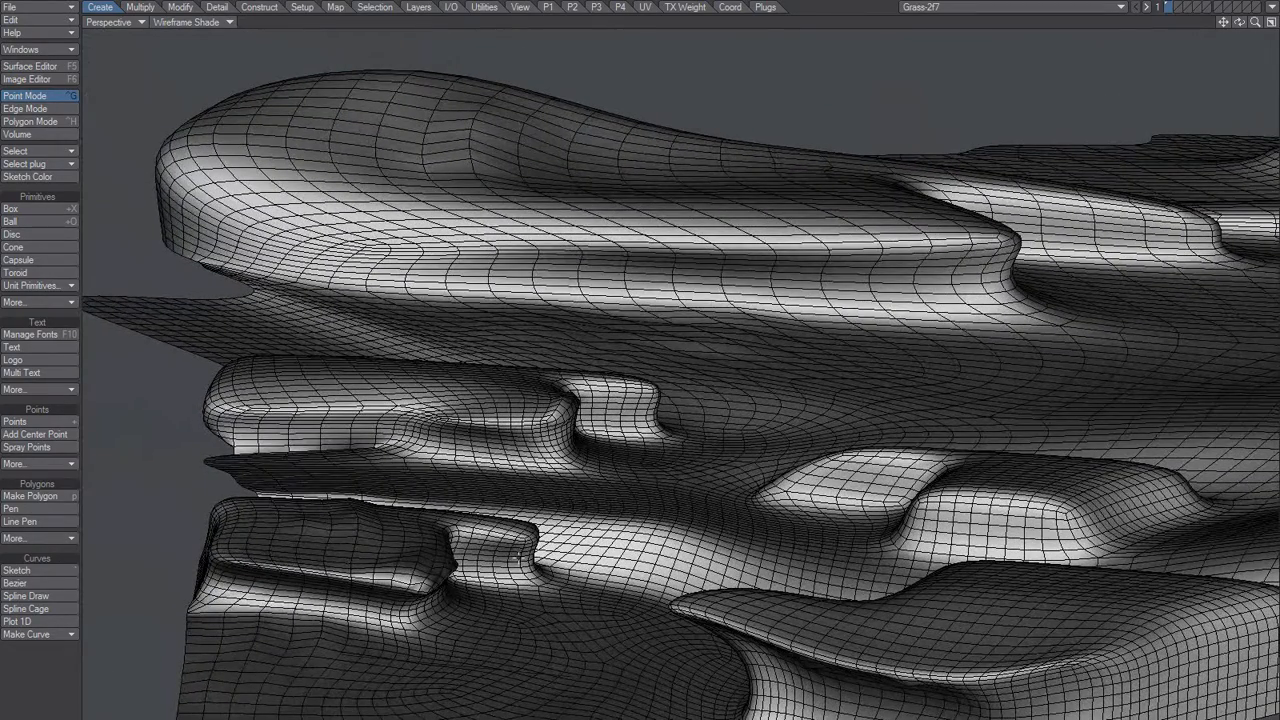
{"action": "left_click", "coordinate": [30, 121]}
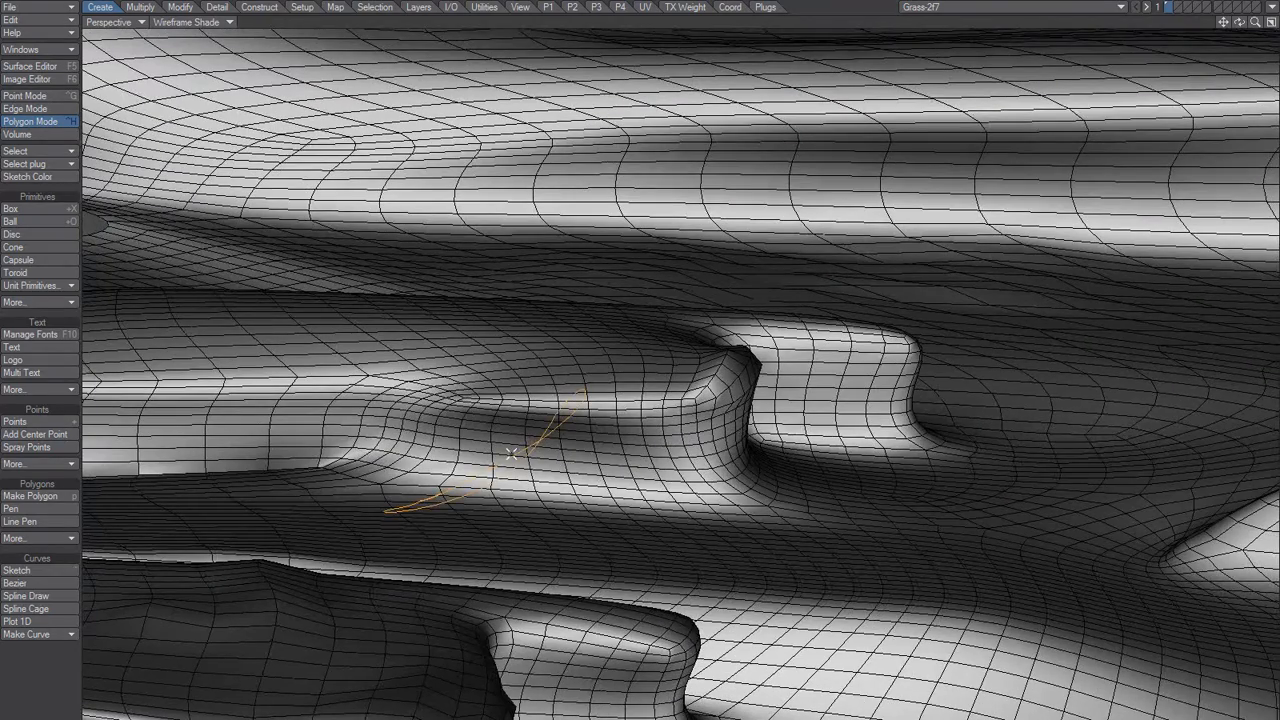
{"action": "left_click_drag", "start_coordinate": [510, 450], "coordinate": [665, 388]}
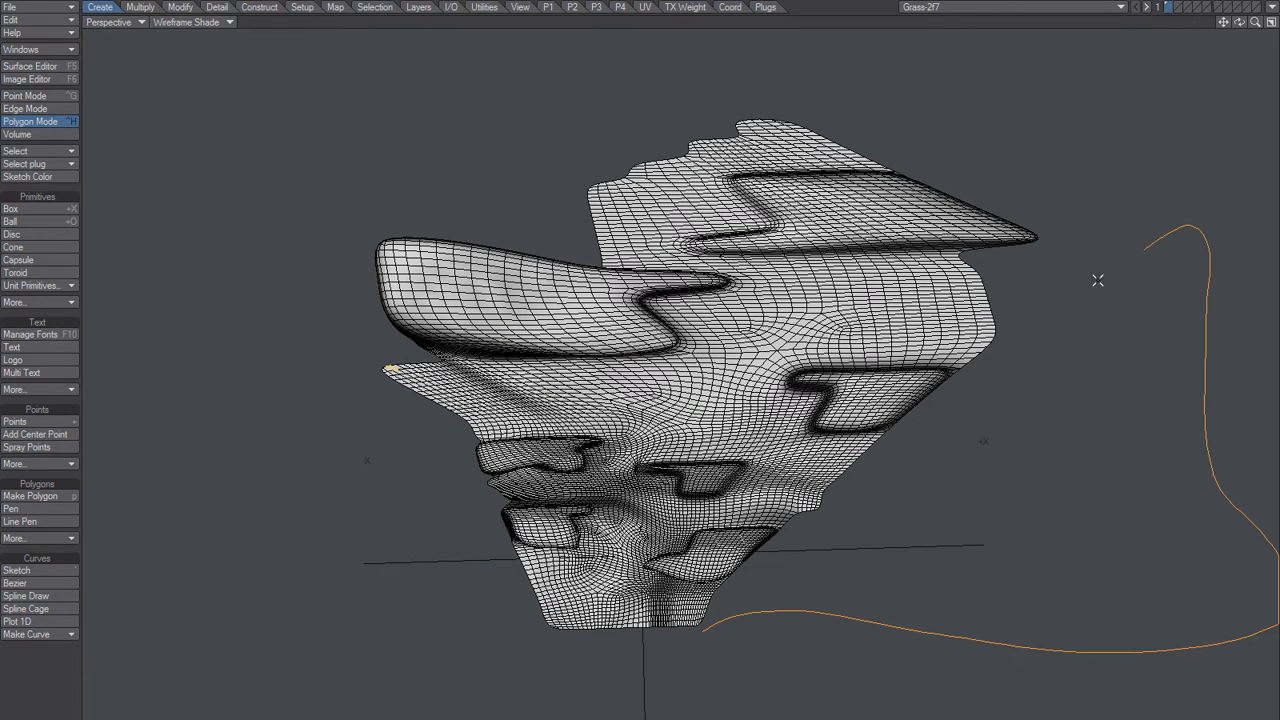
{"action": "left_click_drag", "start_coordinate": [1097, 280], "coordinate": [1081, 401]}
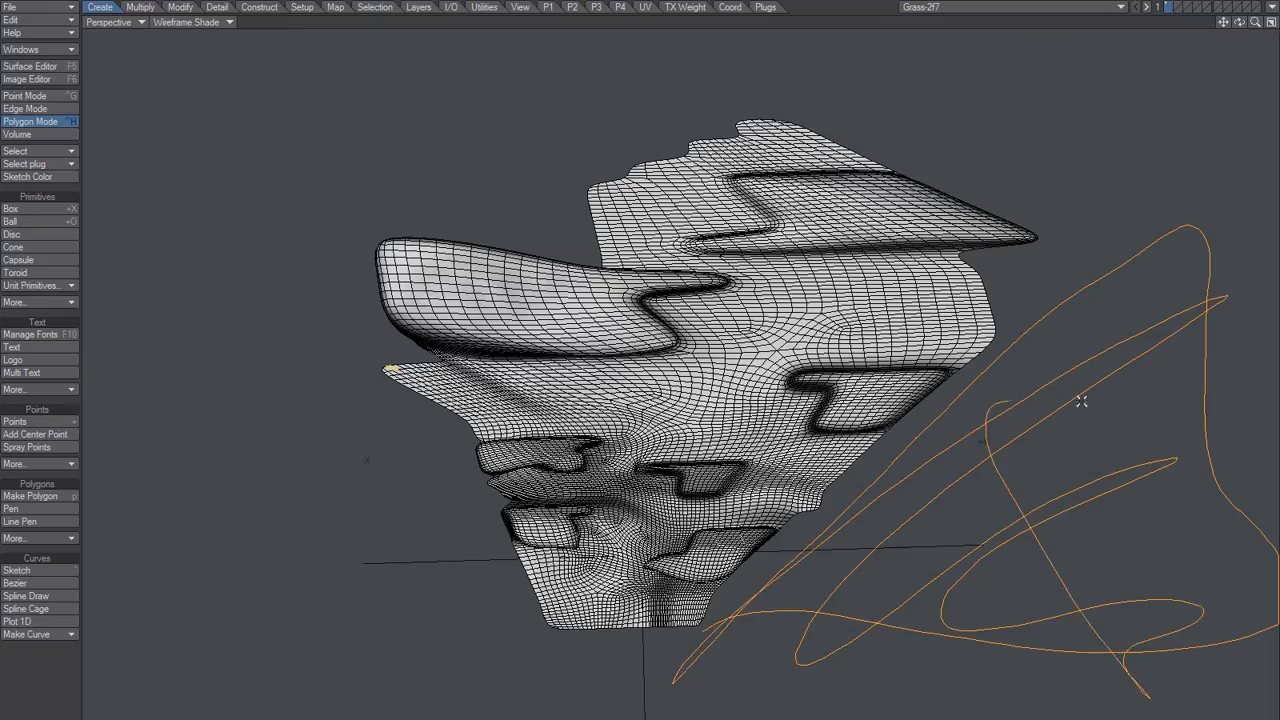